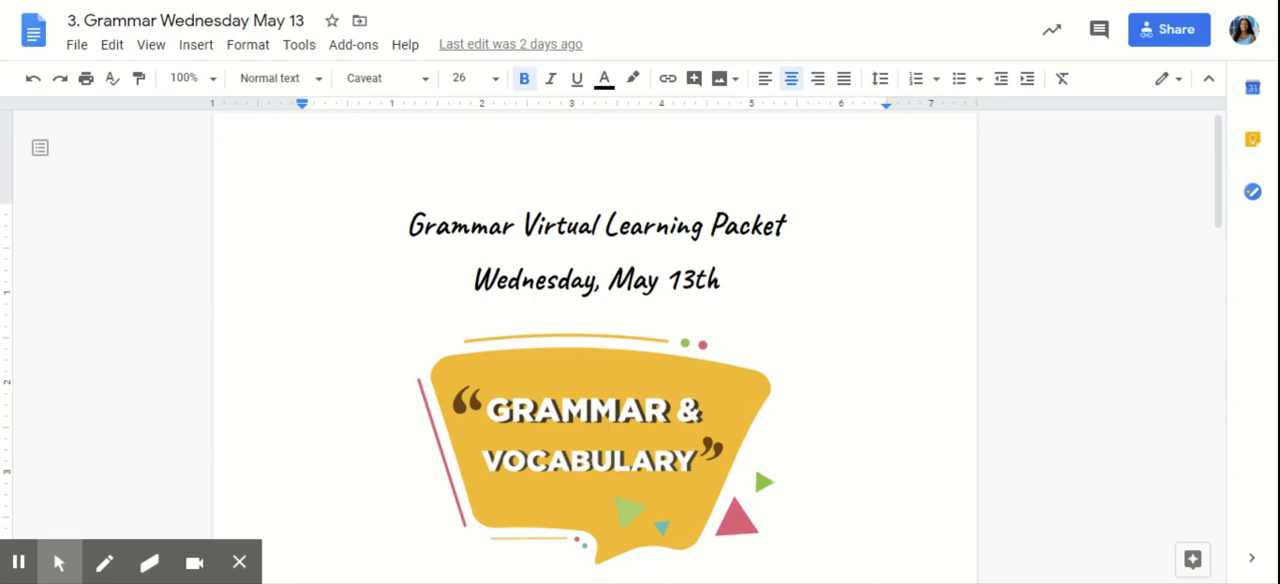
# - Review the packet and place the insertion point on the answer lines after the earlier items
pyautogui.scroll(-3)
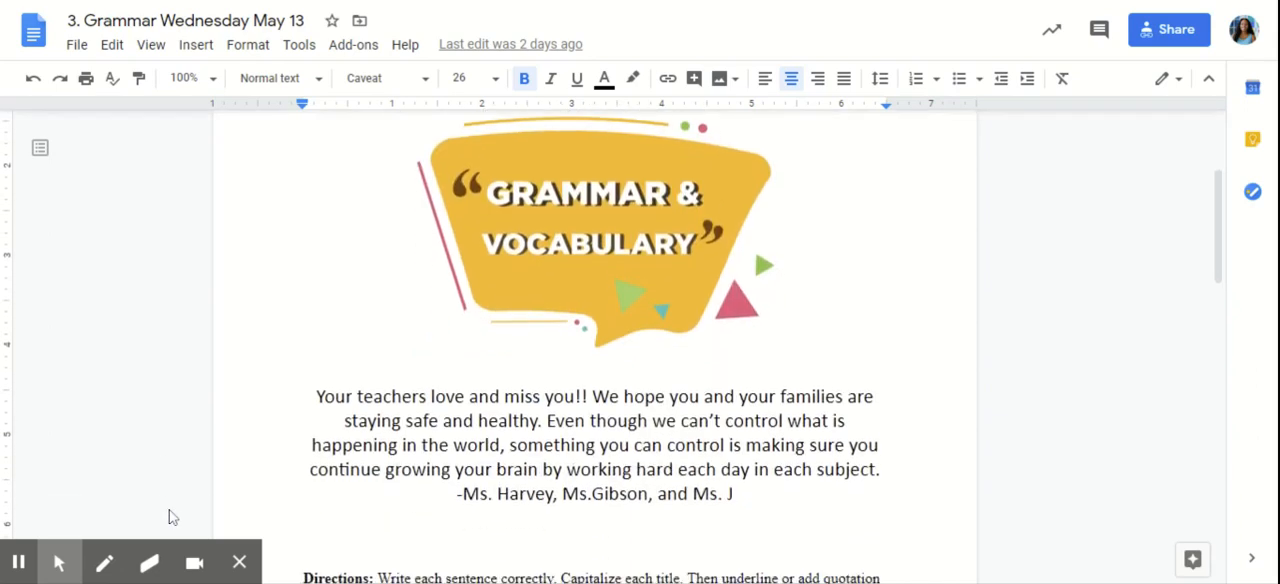
pyautogui.scroll(-3)
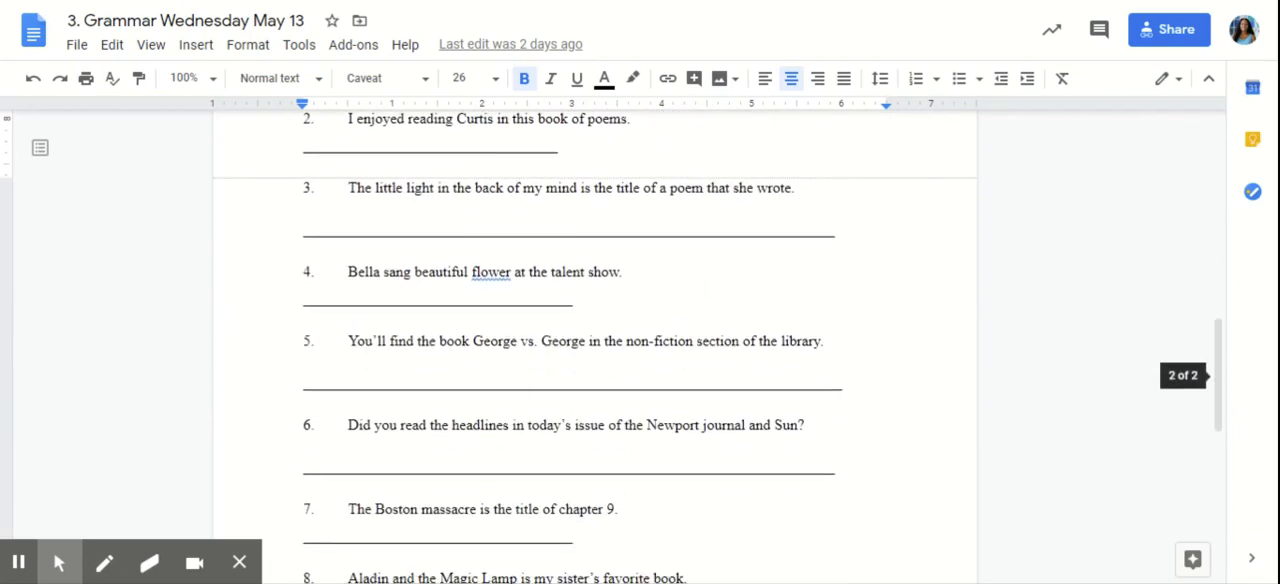
pyautogui.scroll(3)
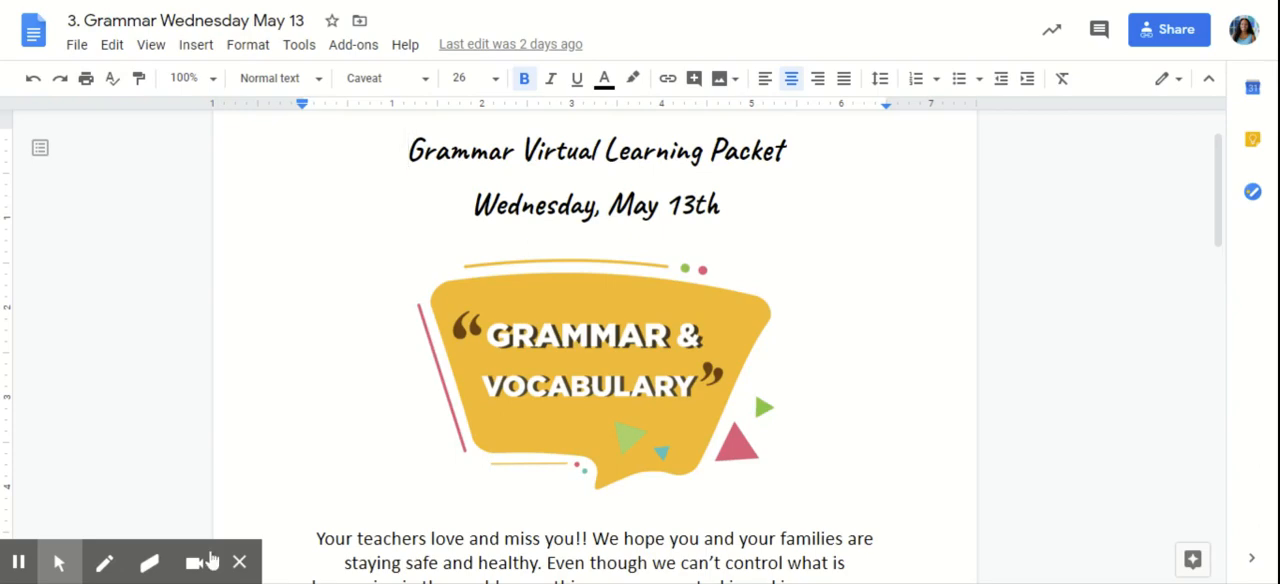
pyautogui.scroll(-3)
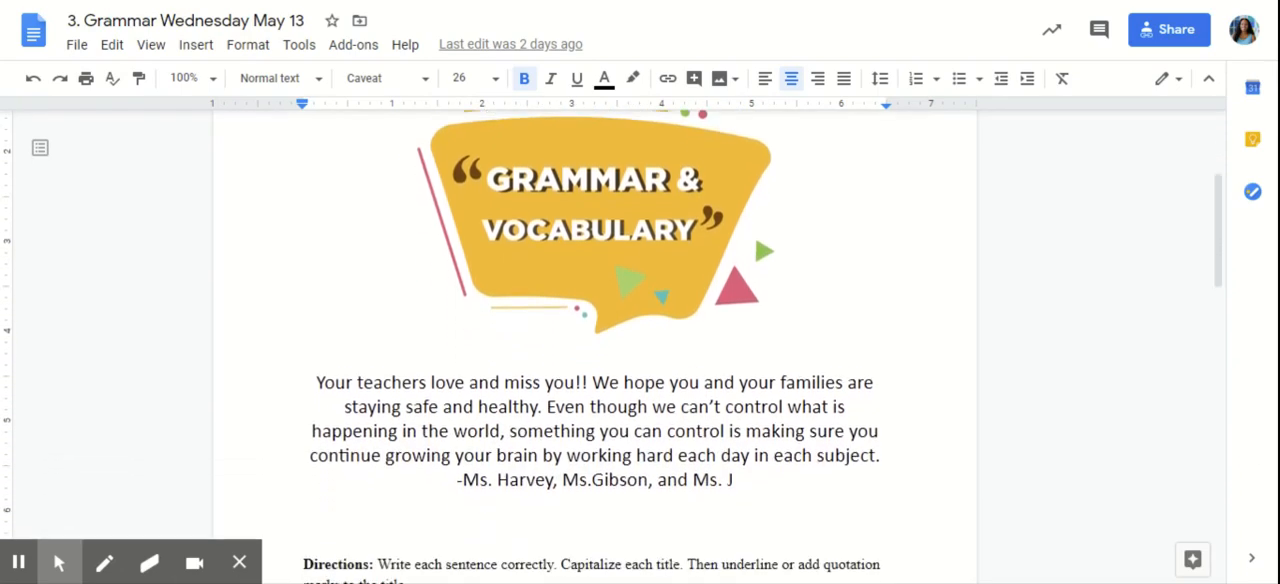
pyautogui.scroll(-3)
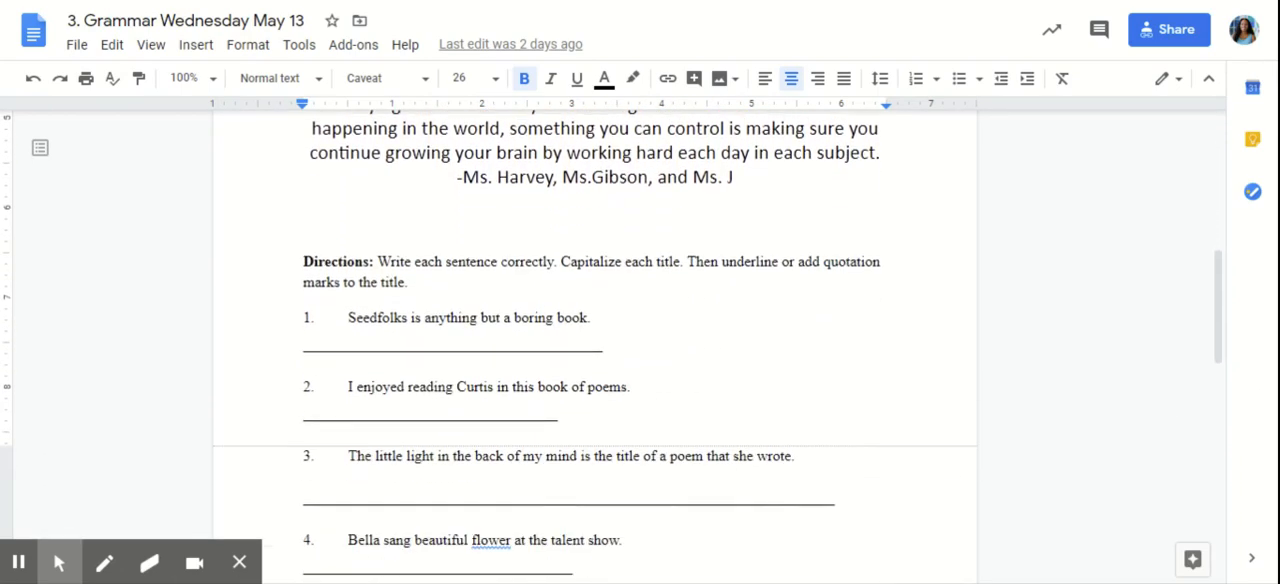
pyautogui.scroll(-3)
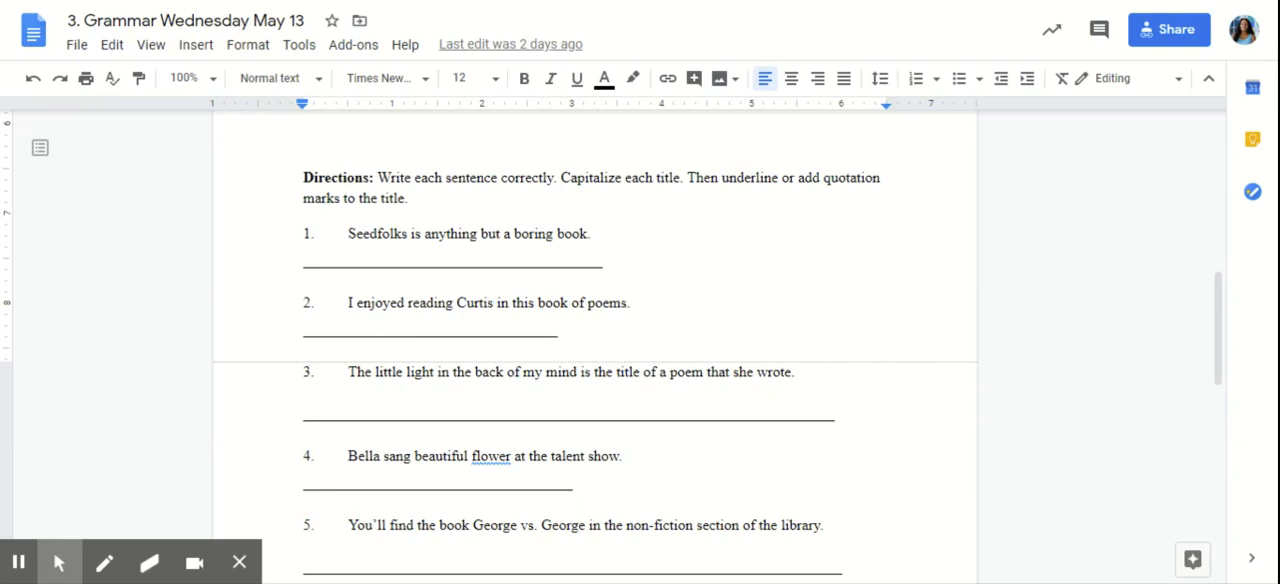
pyautogui.click(632, 302)
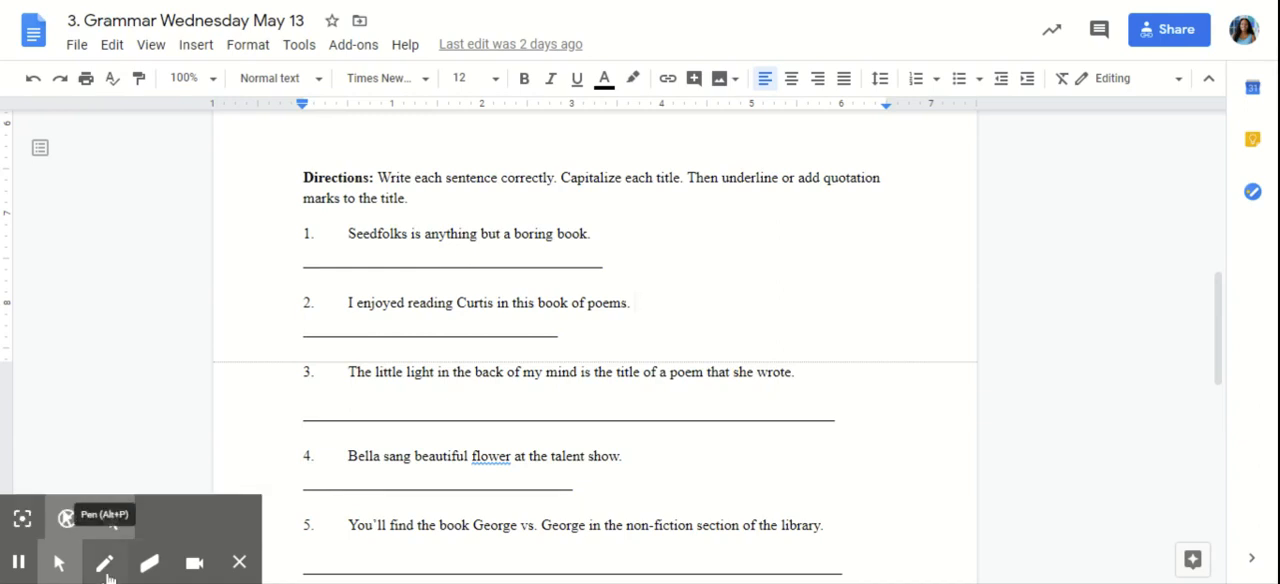
pyautogui.click(632, 302)
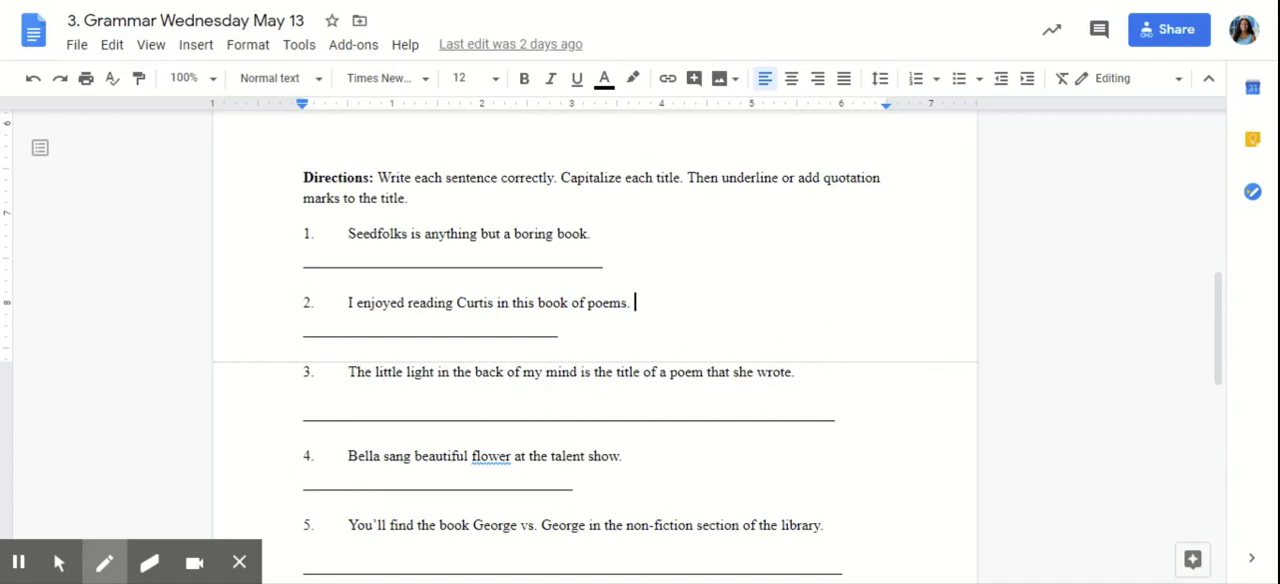
pyautogui.moveTo(614, 222)
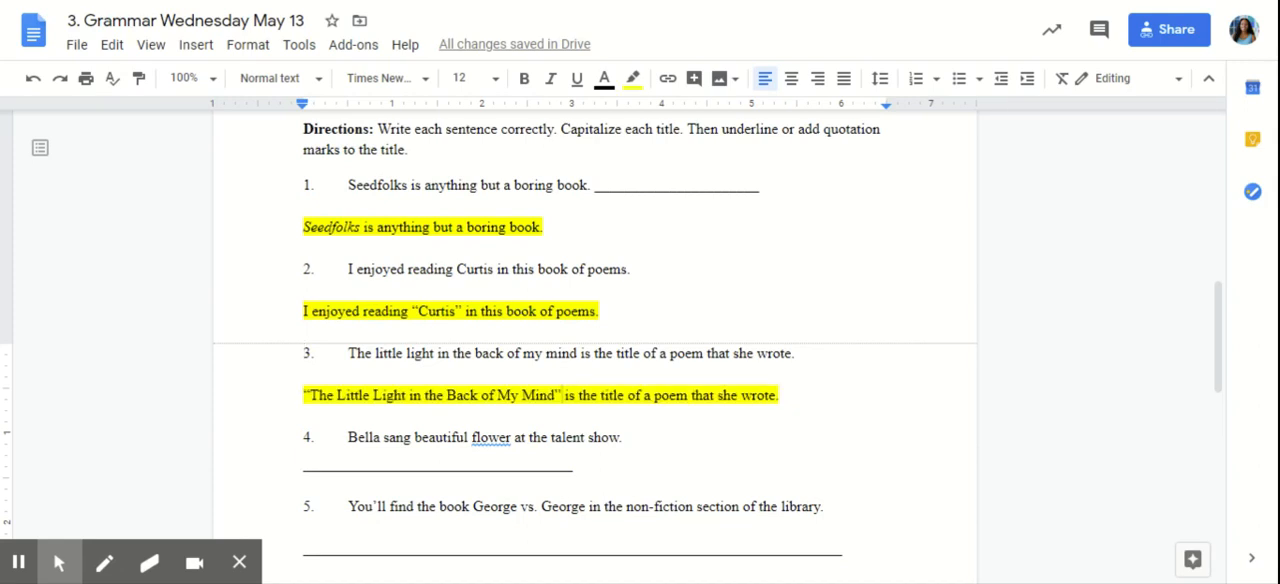
pyautogui.click(564, 396)
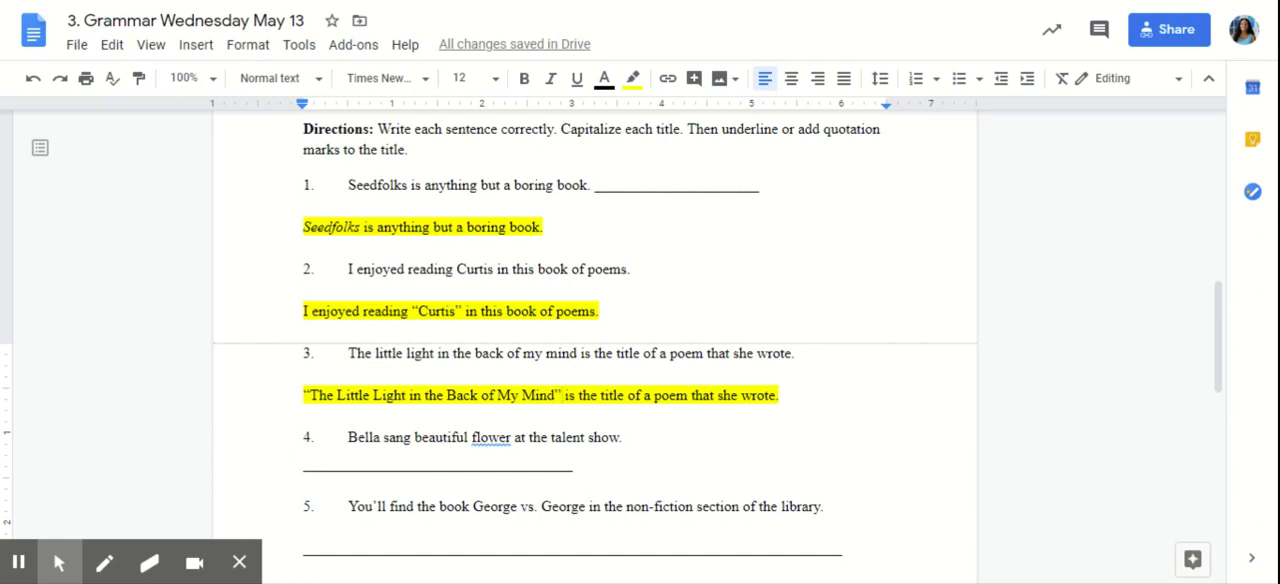
pyautogui.click(562, 394)
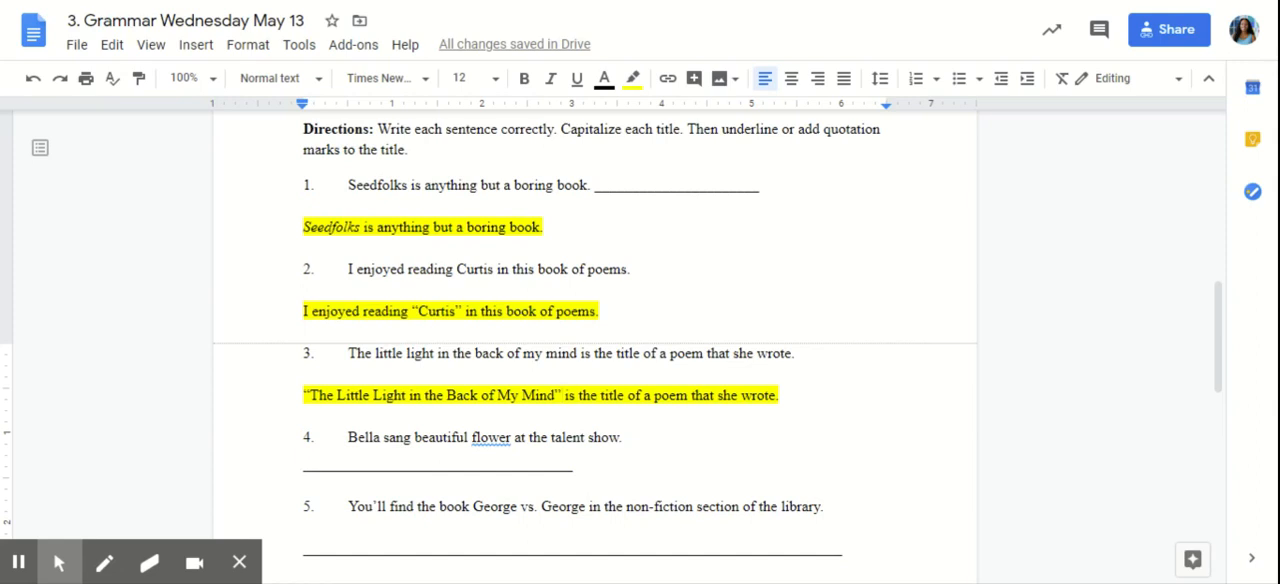
# - Under item 4, add: Bella sang "Beautiful Flower" at the talent show
pyautogui.scroll(-3)
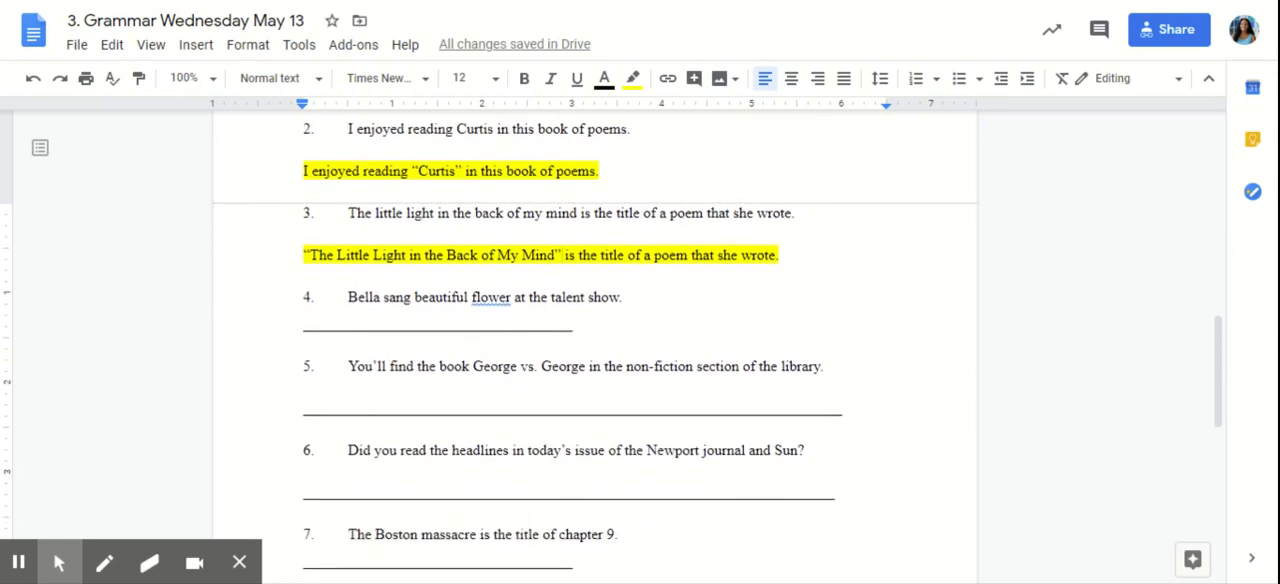
pyautogui.scroll(-3)
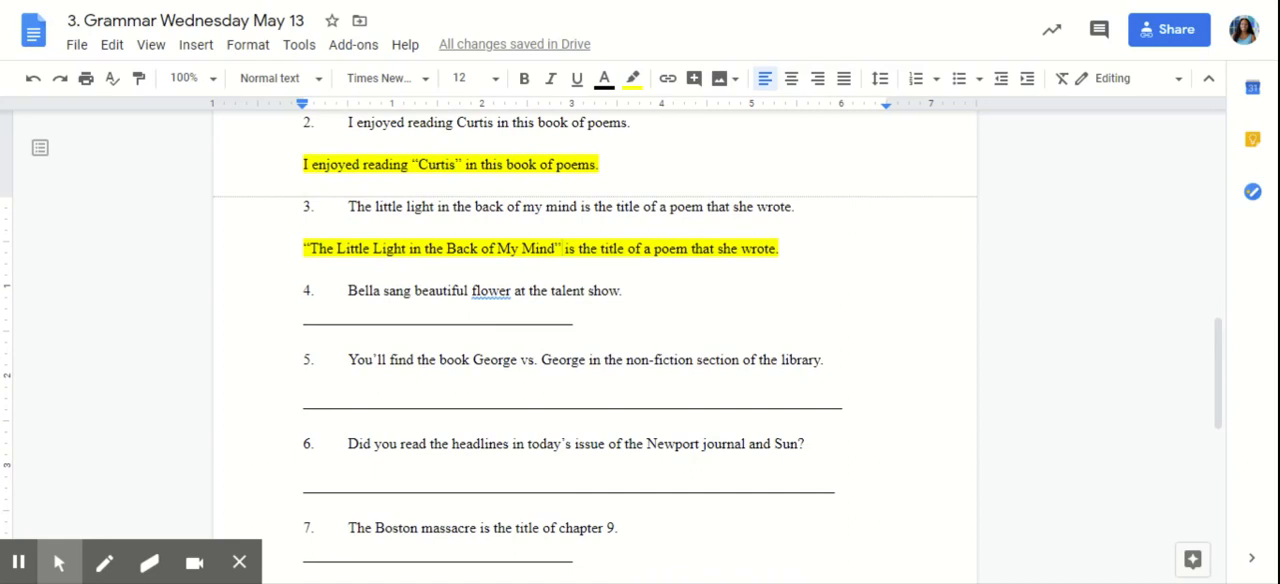
pyautogui.click(564, 248)
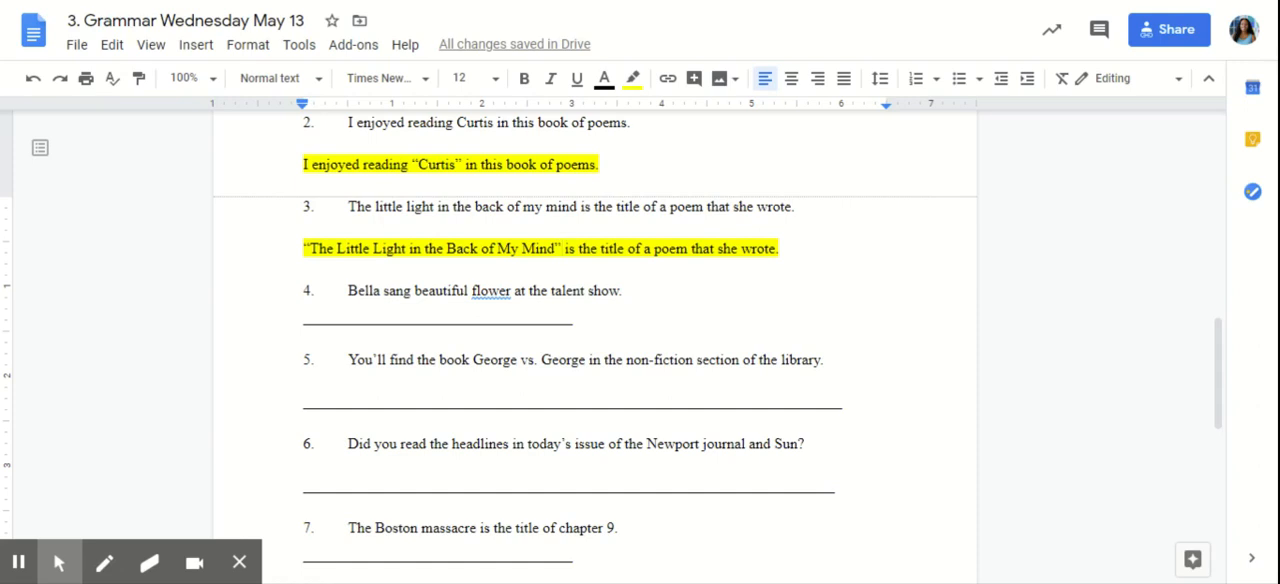
pyautogui.write('Bella sang "Beautiful Flower" at the talent show.')
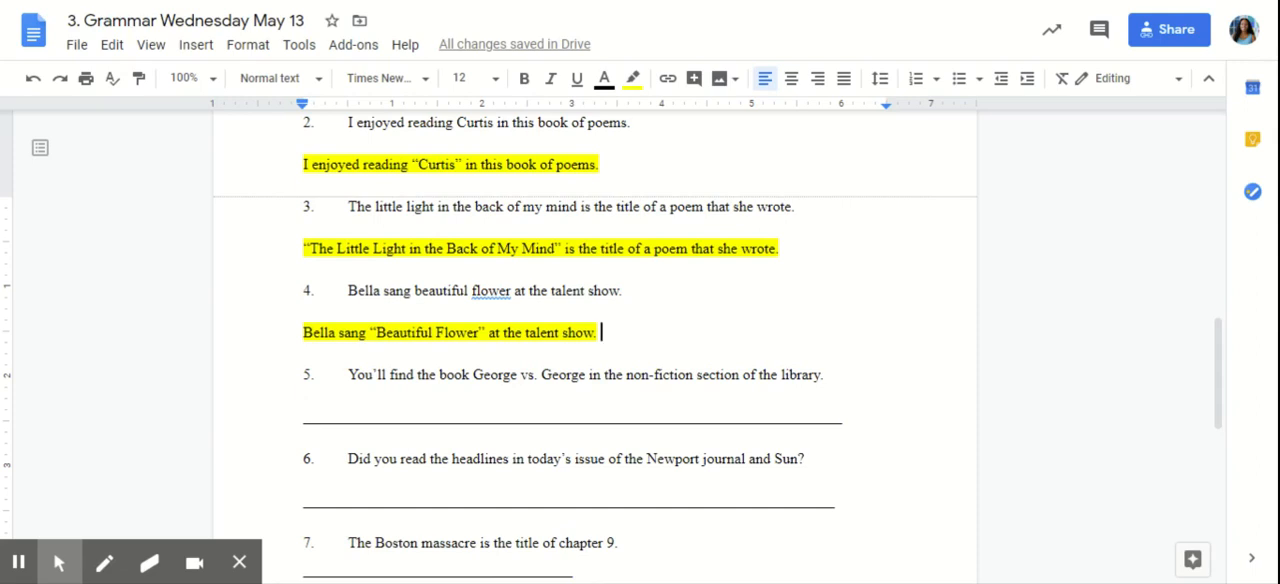
# - Italicize the book title George vs. George in item 5 and highlight it yellow
pyautogui.moveTo(472, 374); pyautogui.dragTo(586, 374)
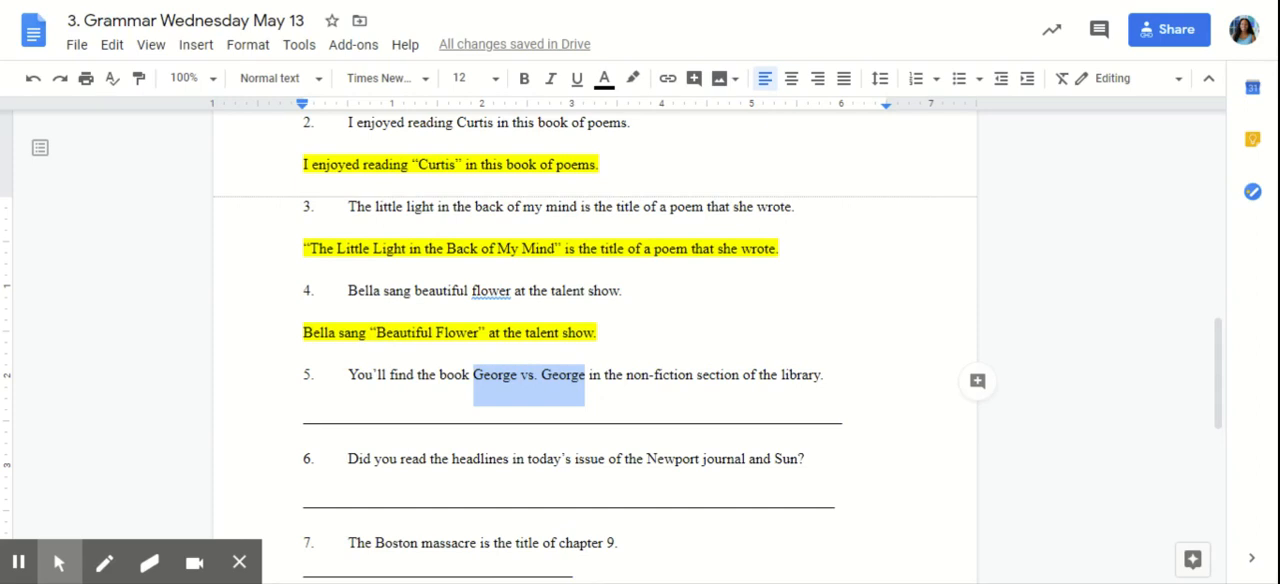
pyautogui.click(550, 78)
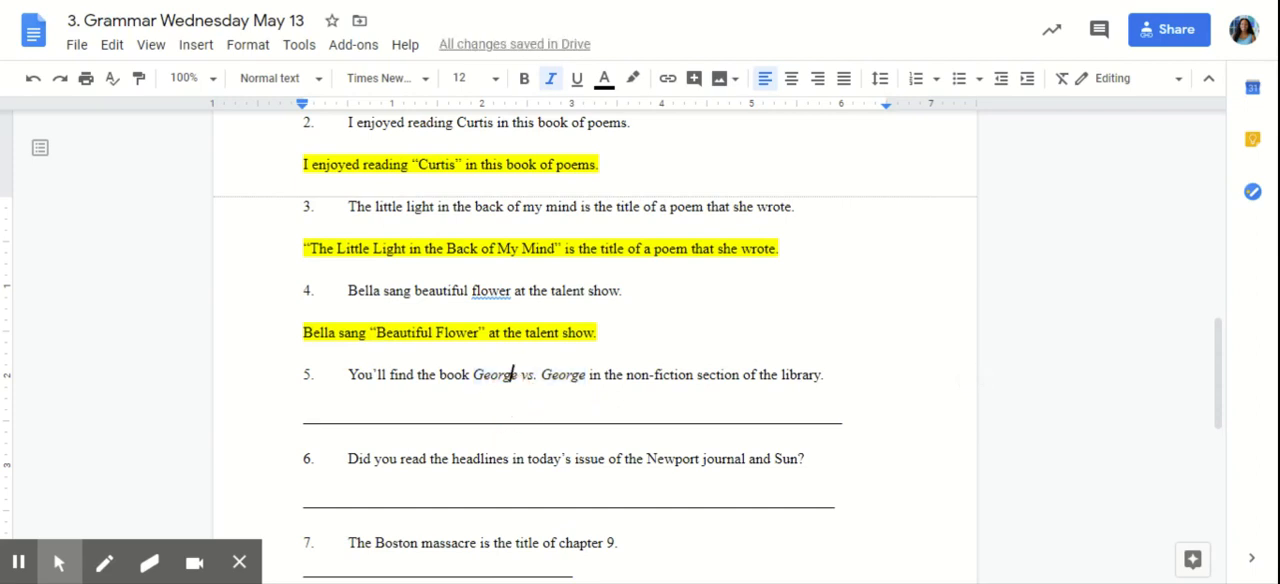
pyautogui.moveTo(472, 374); pyautogui.dragTo(588, 374)
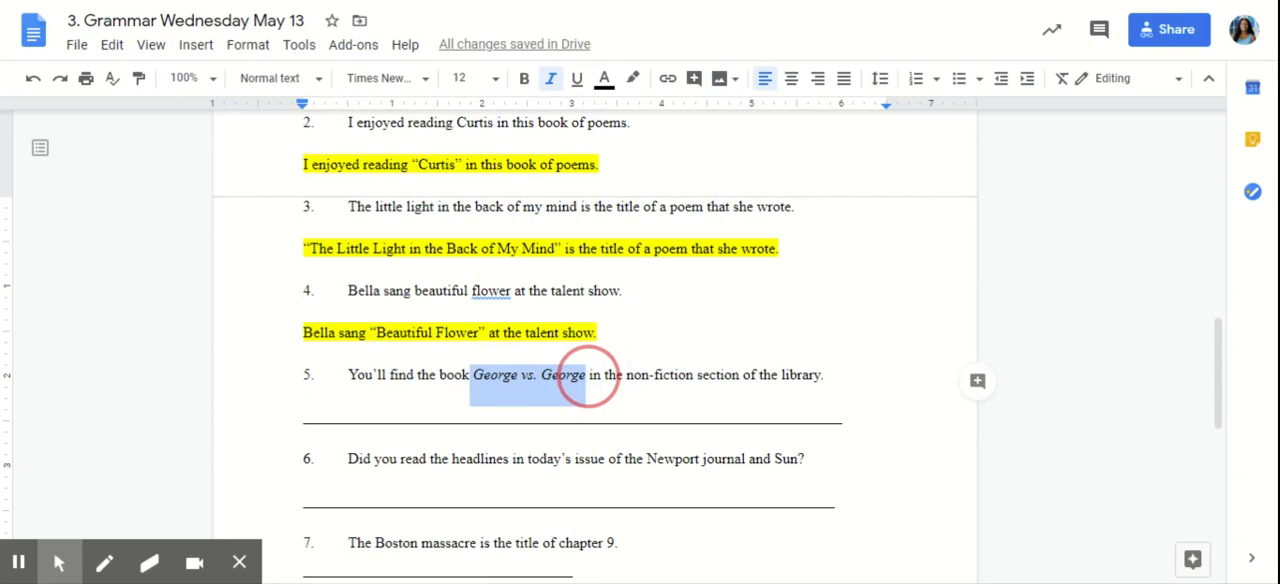
pyautogui.click(632, 78)
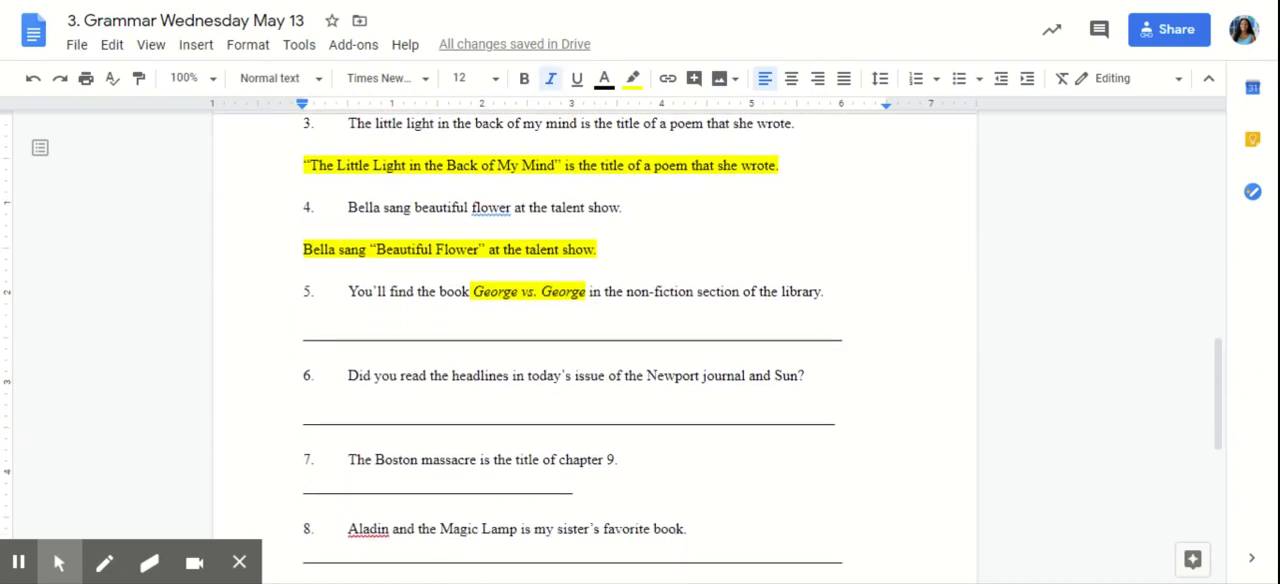
# - Add corrections for items 6 and 7: the Newport Journal and Sun headline question and "The Boston Massacre" chapter-9 sentence
pyautogui.scroll(-3)
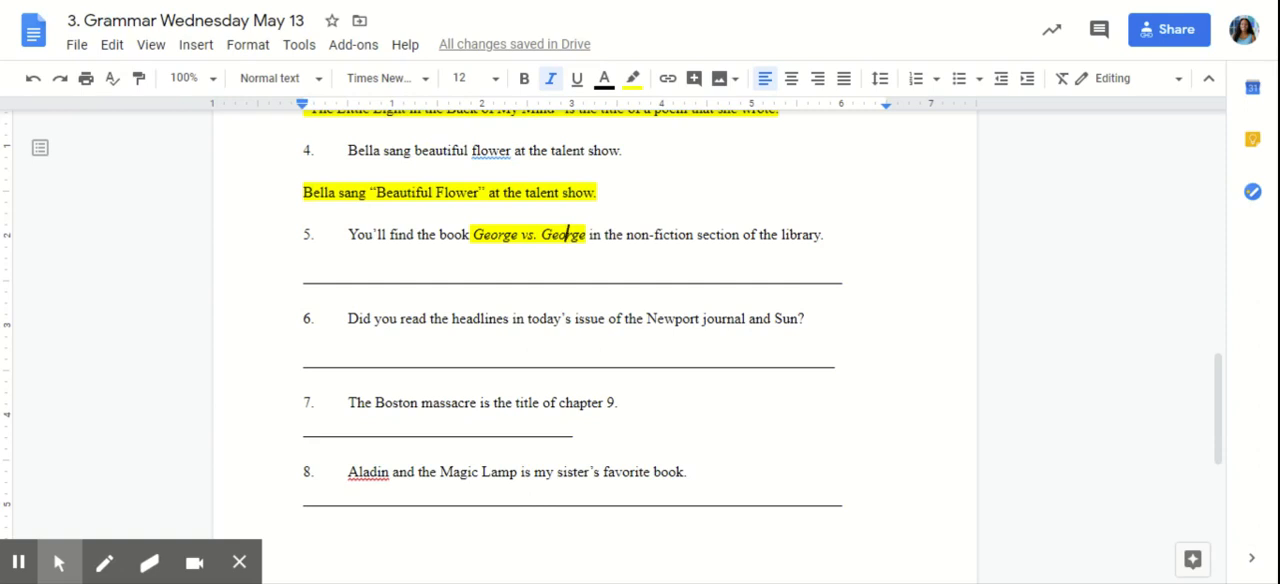
pyautogui.write("Did you read the headlines in today's issue of the Newport Journal and Sun?")
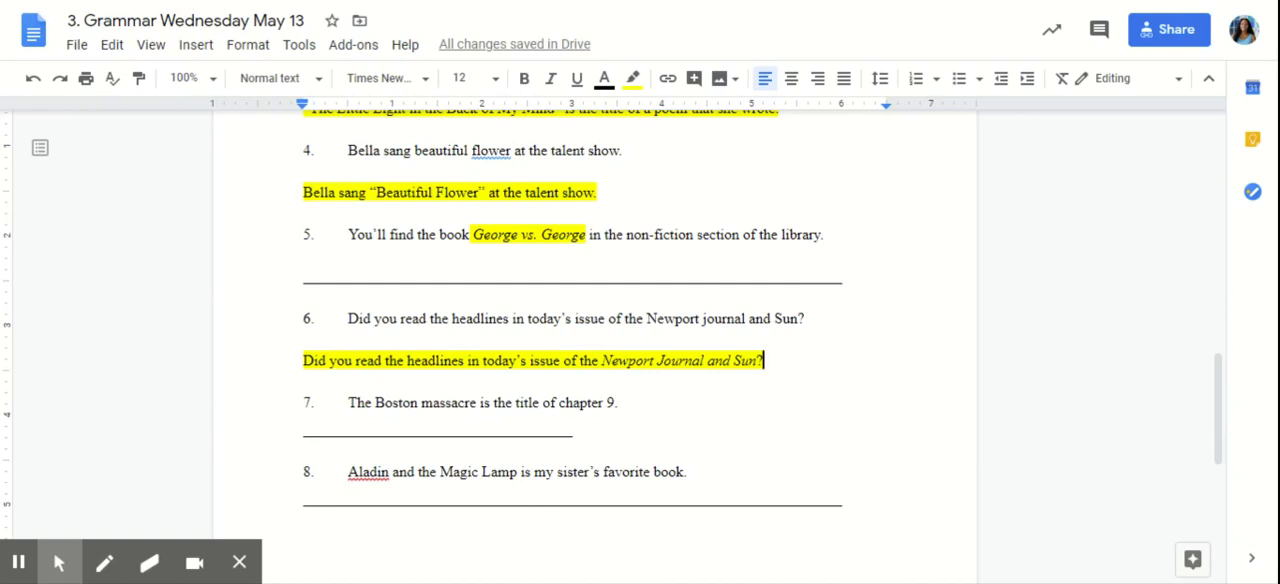
pyautogui.write('"The Boston Massacre" is the title of chapter 9.')
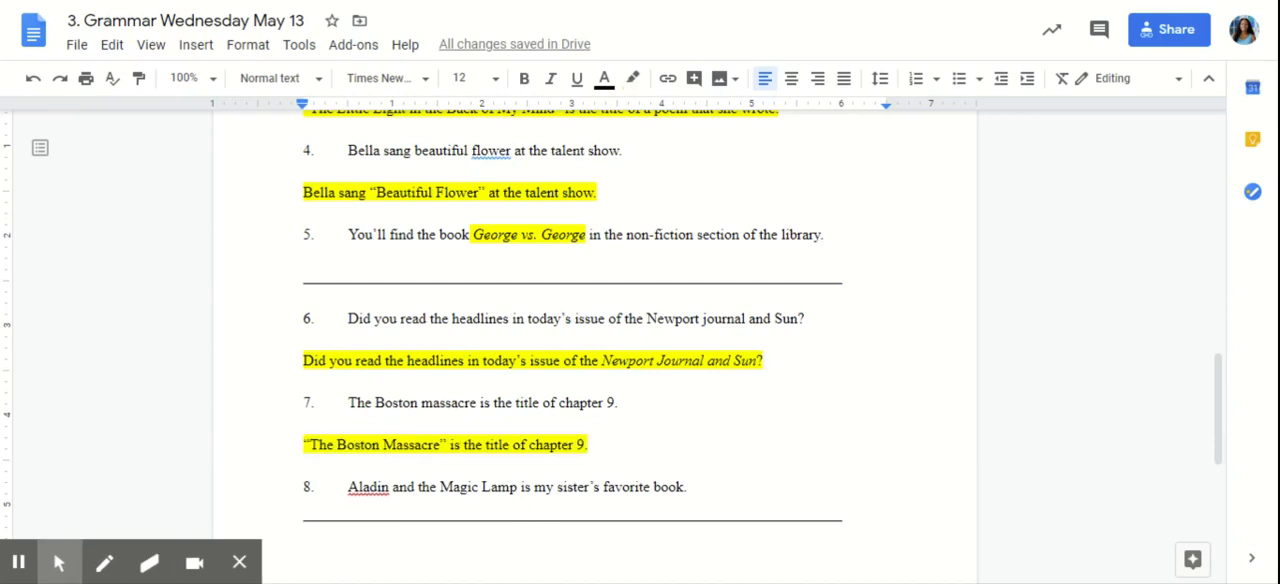